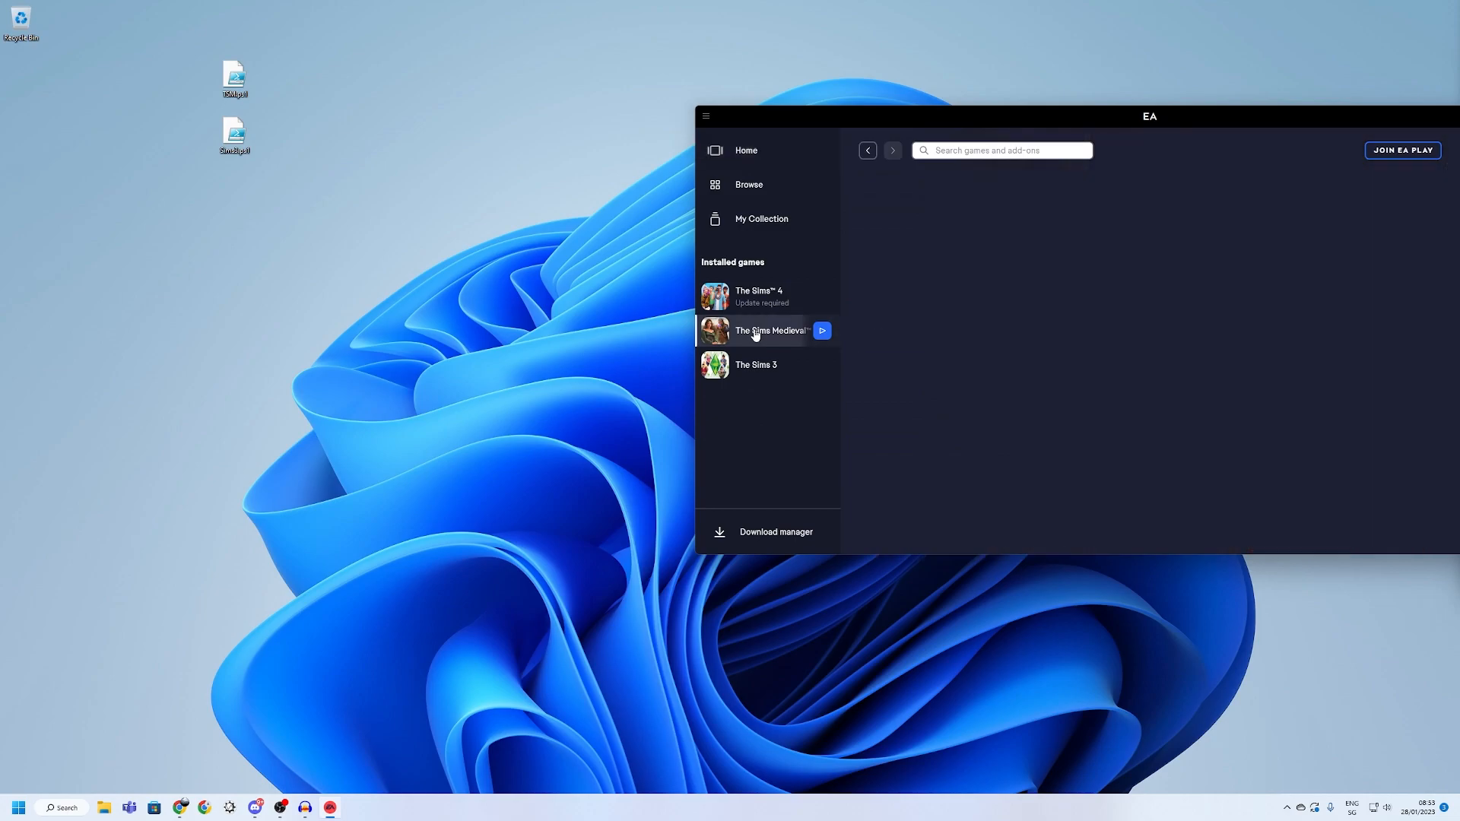
Step: Start The Sims Medieval from the Installed games list in the sidebar
{"action": "left_click", "coordinate": [821, 330]}
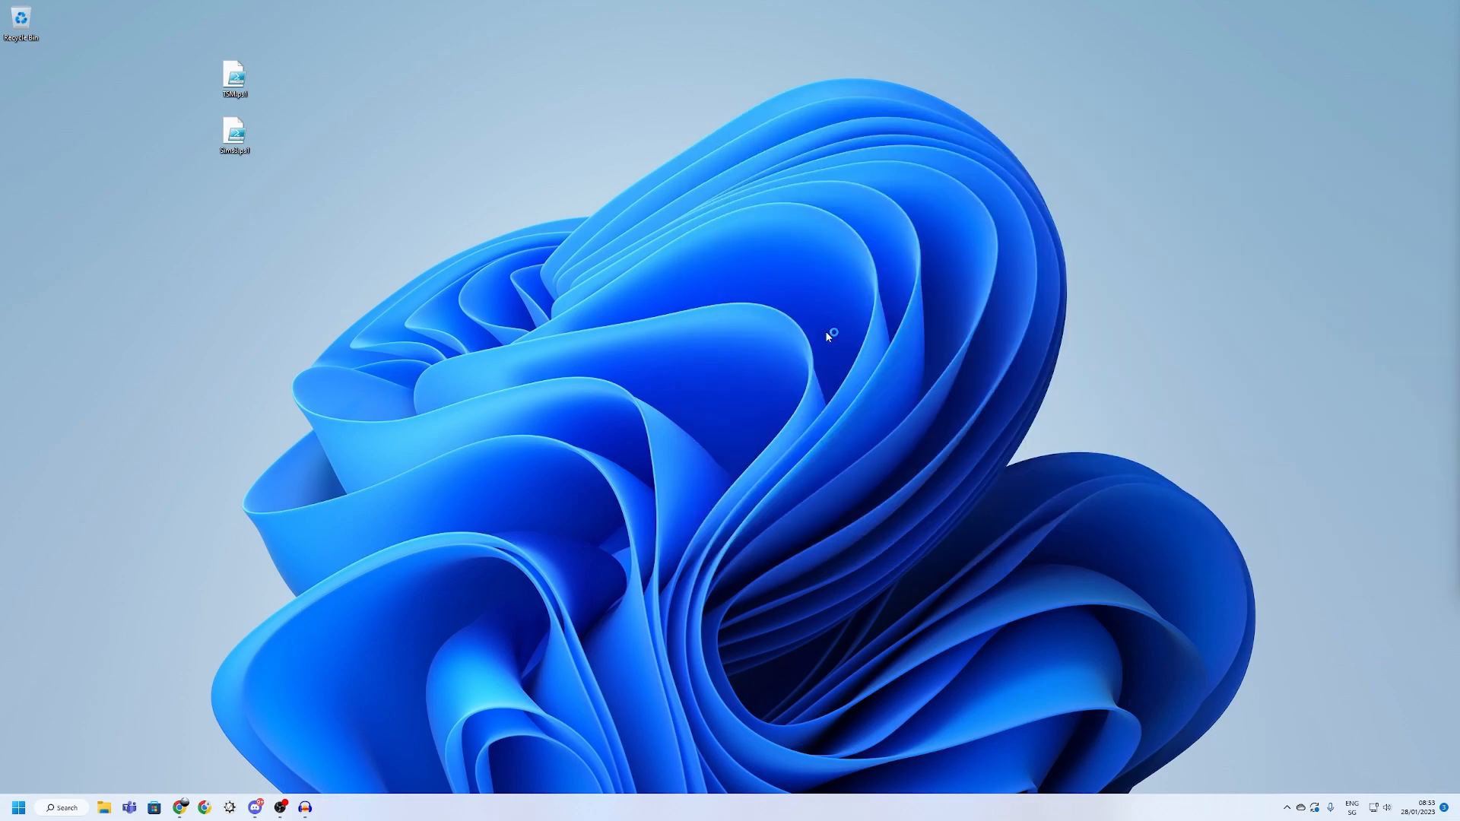
Step: Show The Sims Medieval's game page with its Play and Manage options
{"action": "left_click", "coordinate": [329, 807]}
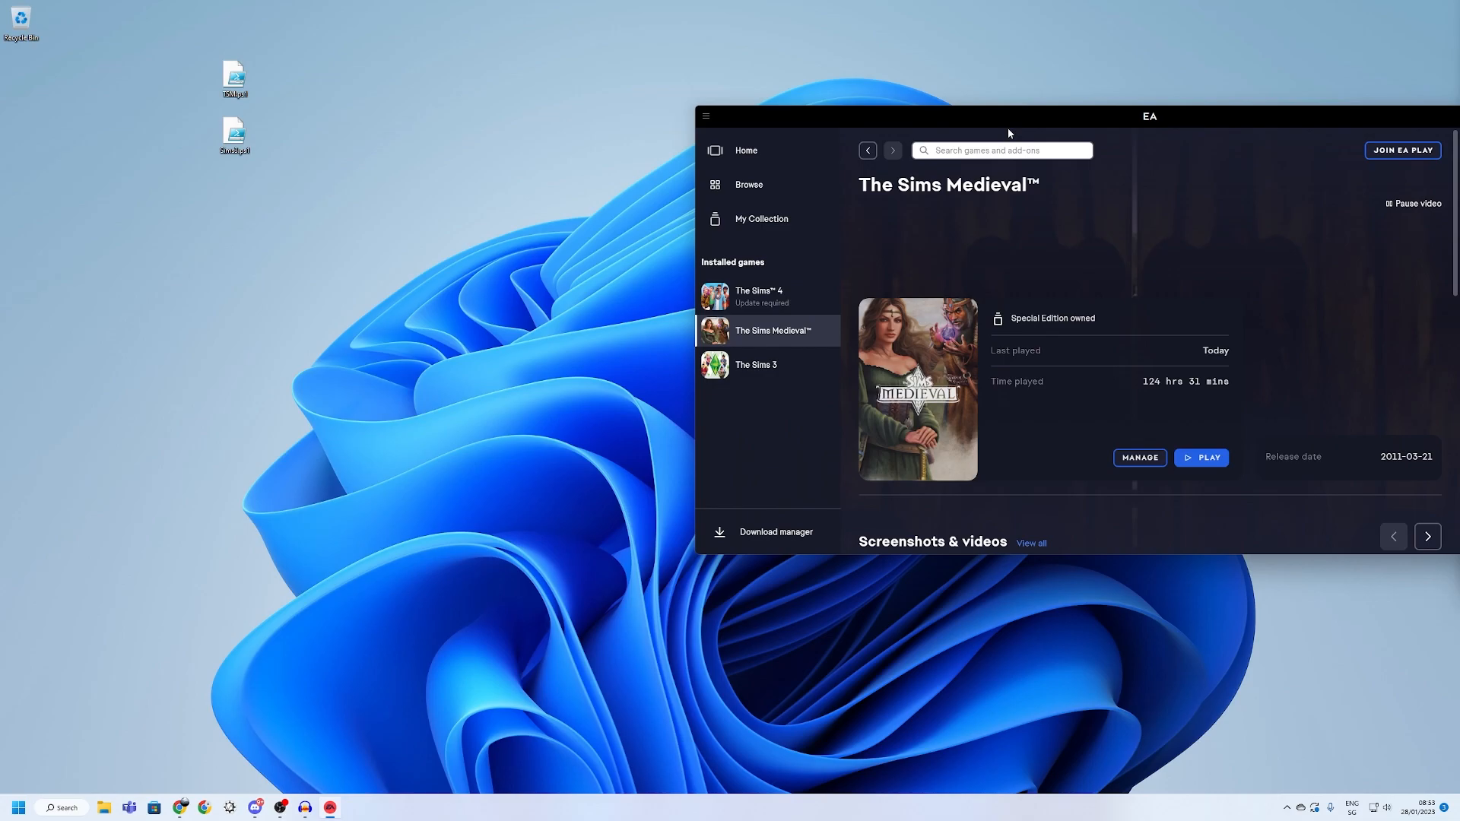
{"action": "mouse_move", "coordinate": [872, 252]}
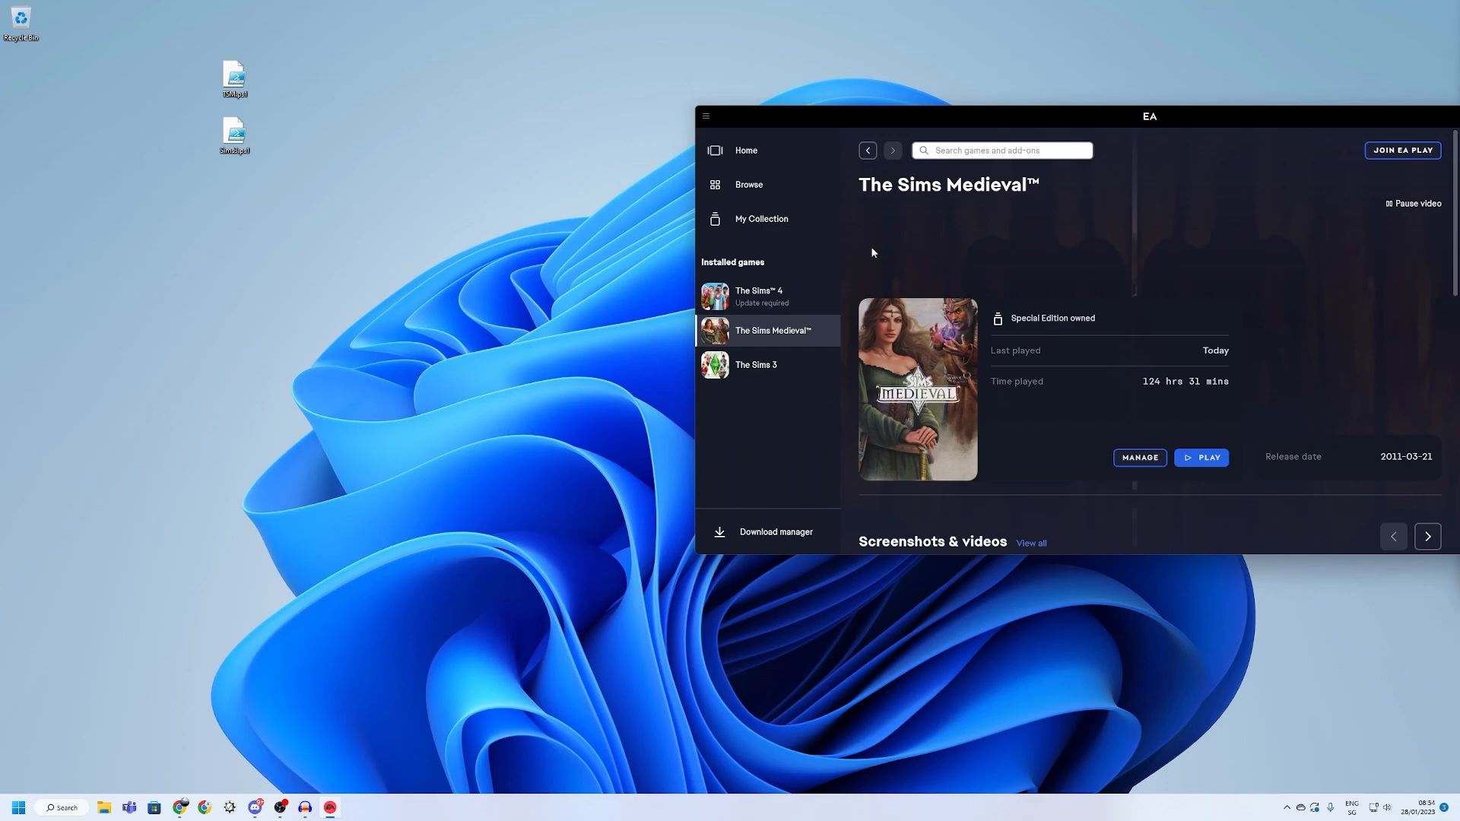
Step: Show the context menu for the first .ps1 script on the desktop
{"action": "right_click", "coordinate": [235, 78]}
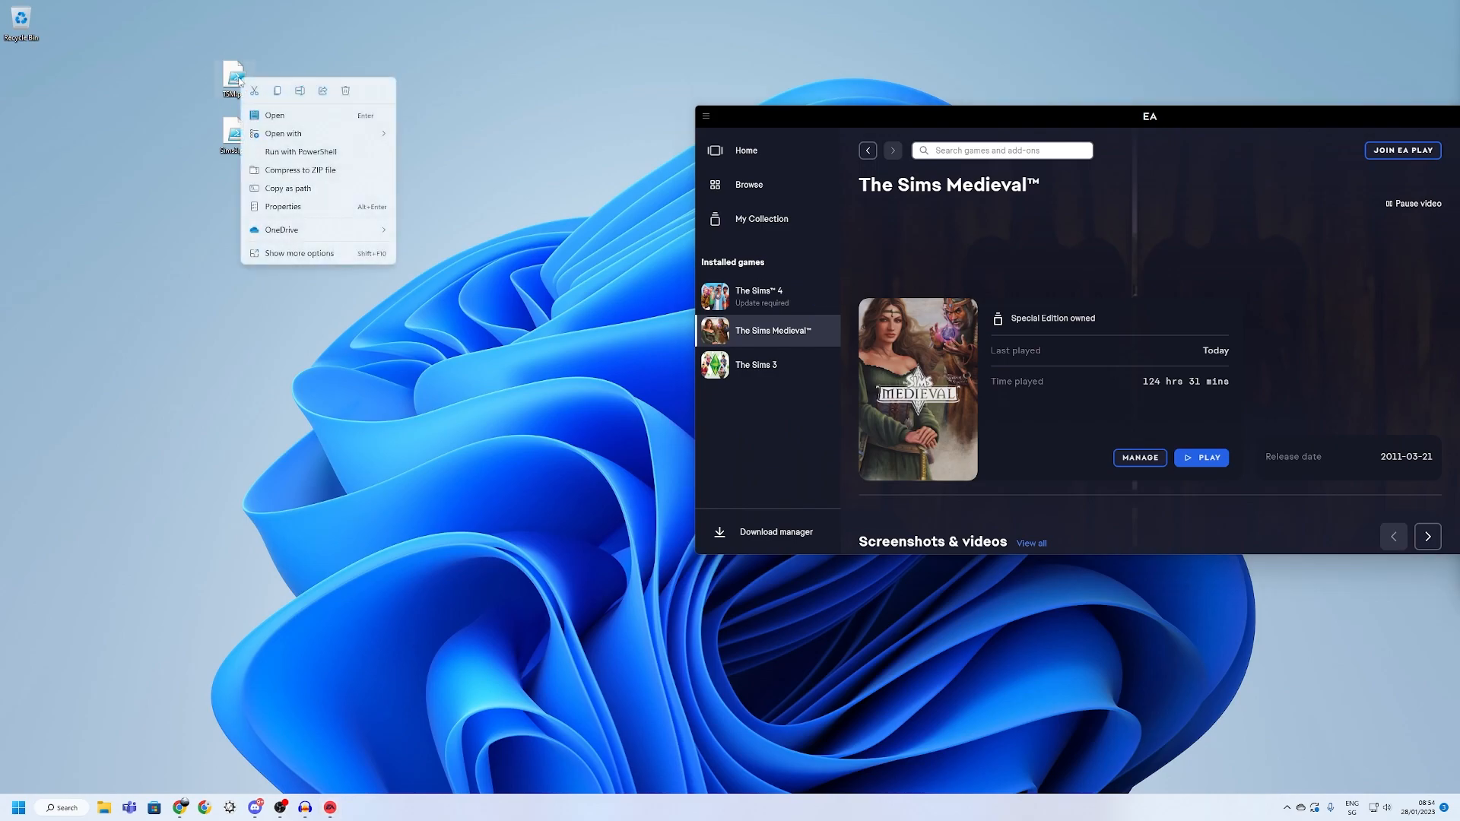
{"action": "left_click", "coordinate": [196, 59]}
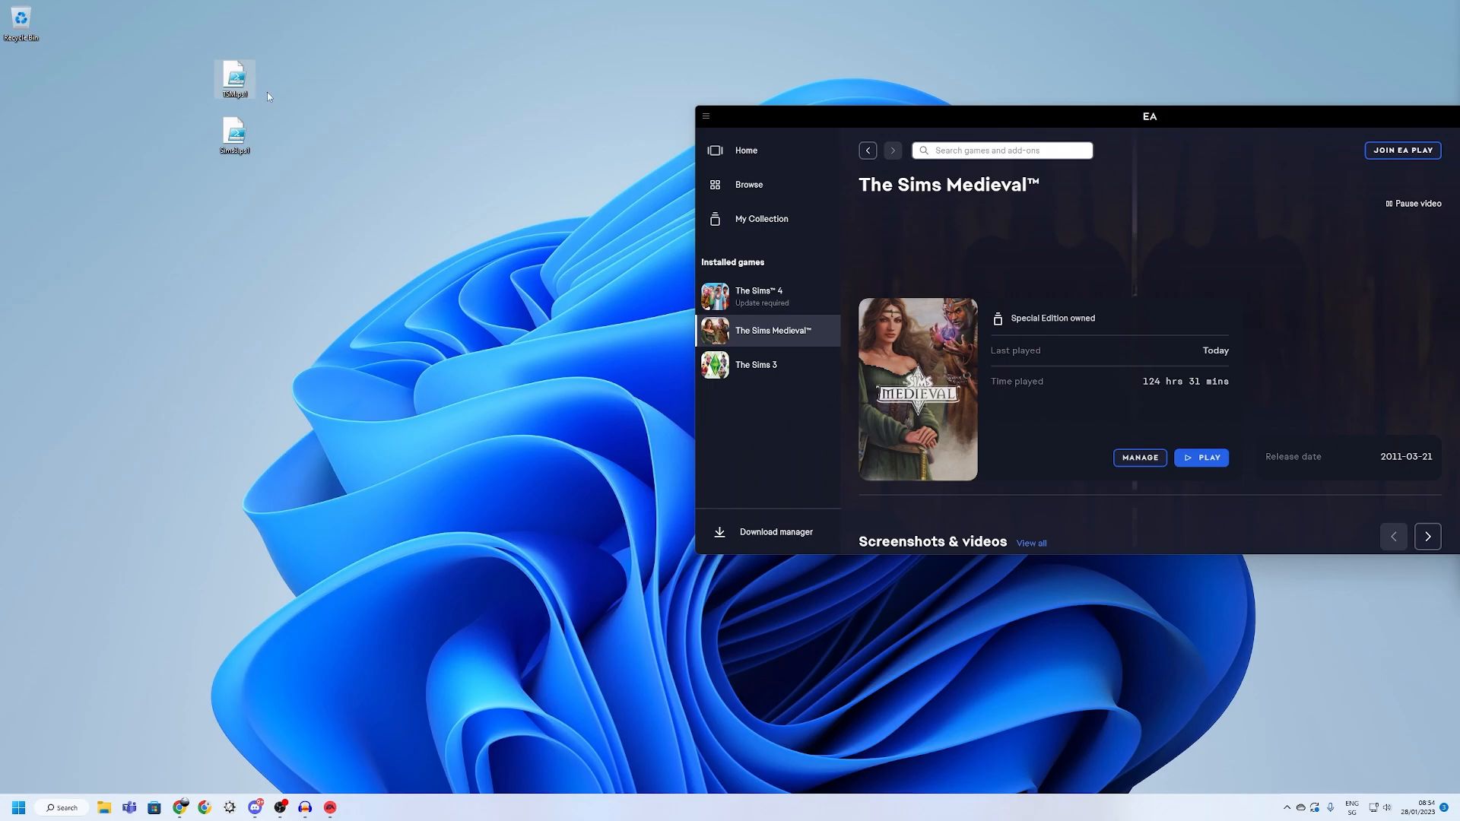
{"action": "mouse_move", "coordinate": [234, 140]}
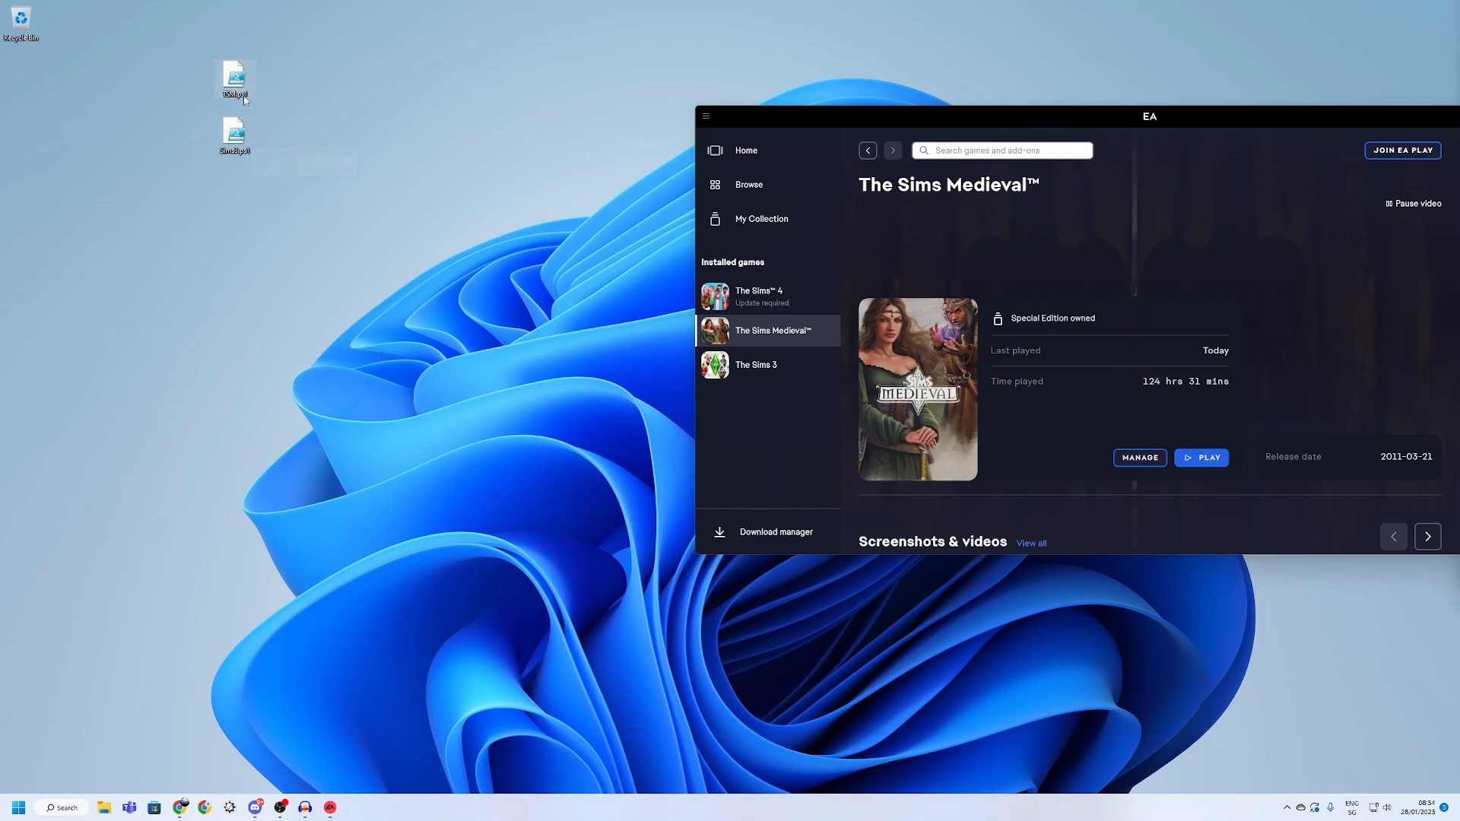
{"action": "mouse_move", "coordinate": [235, 79]}
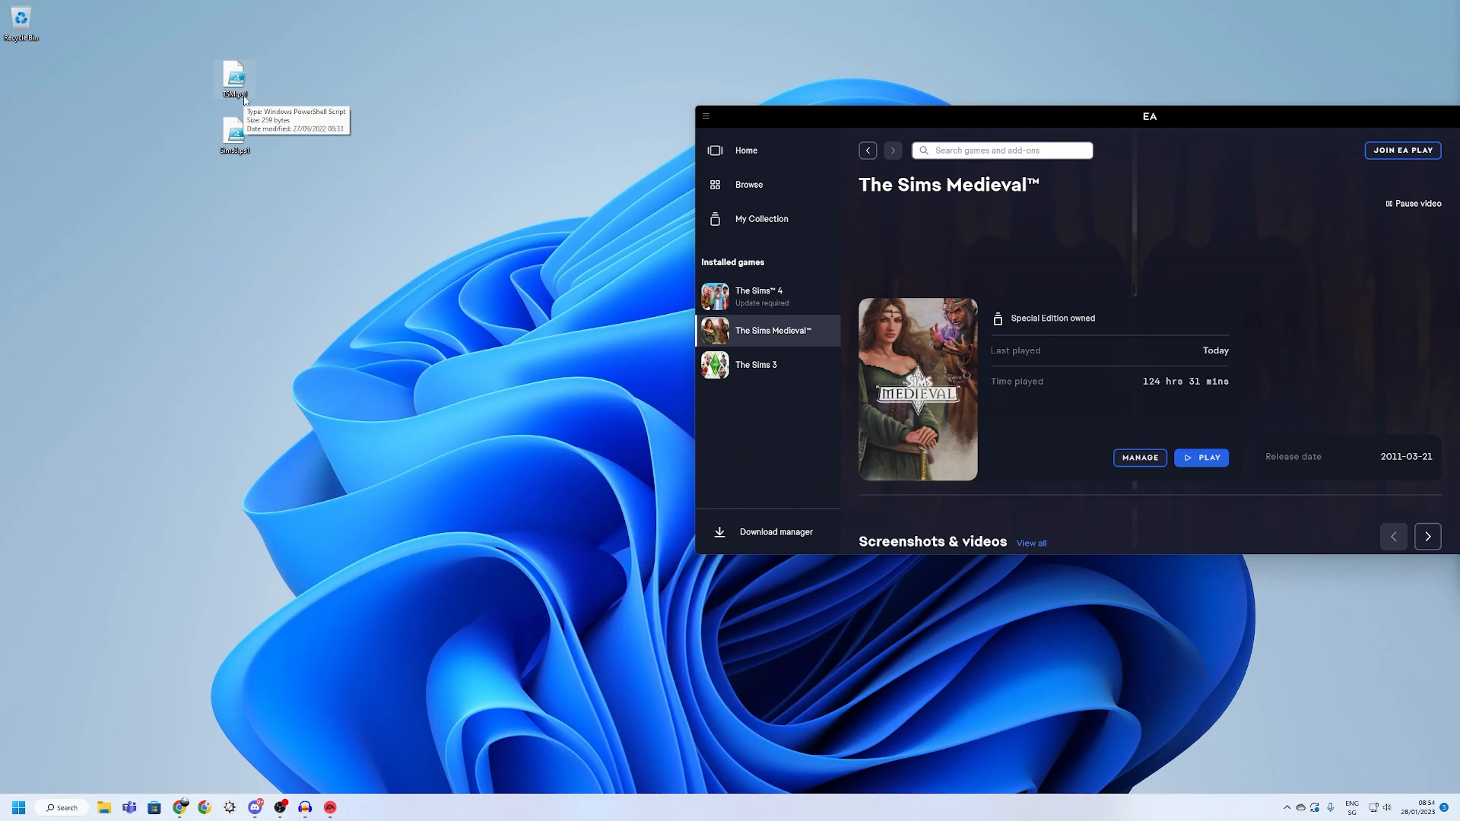
{"action": "mouse_move", "coordinate": [235, 135]}
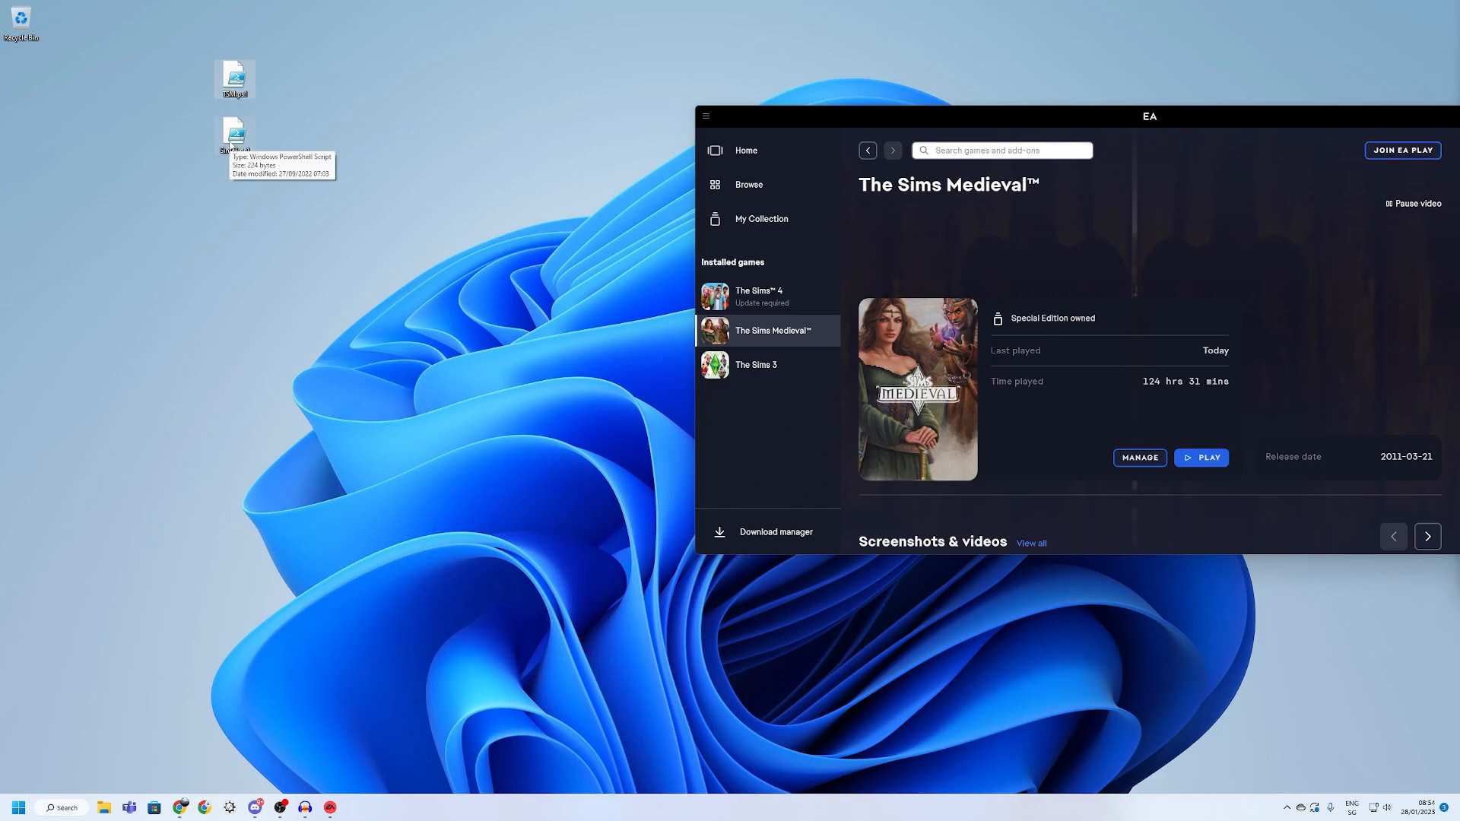
{"action": "mouse_move", "coordinate": [283, 160]}
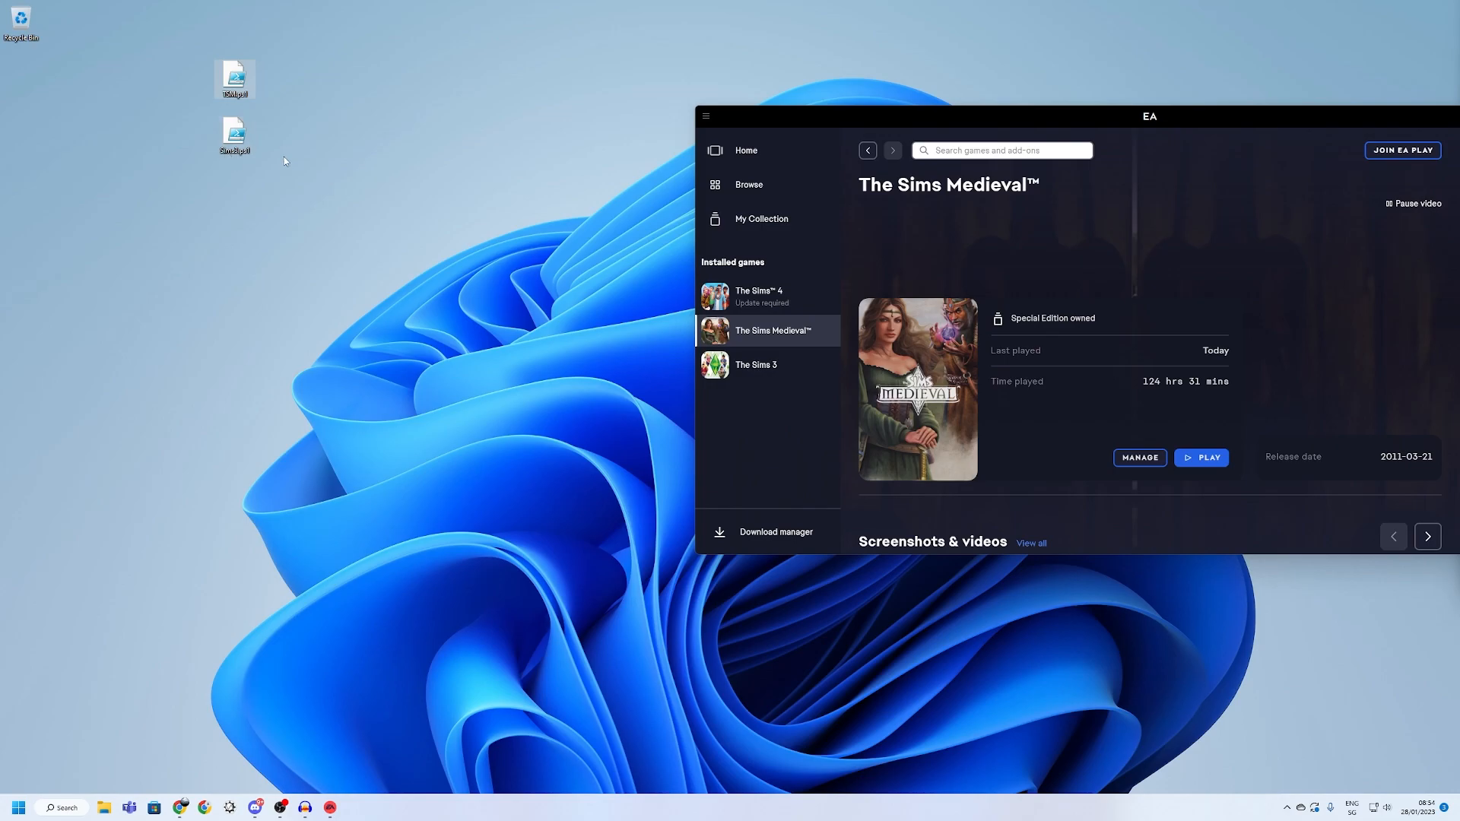
{"action": "right_click", "coordinate": [233, 78]}
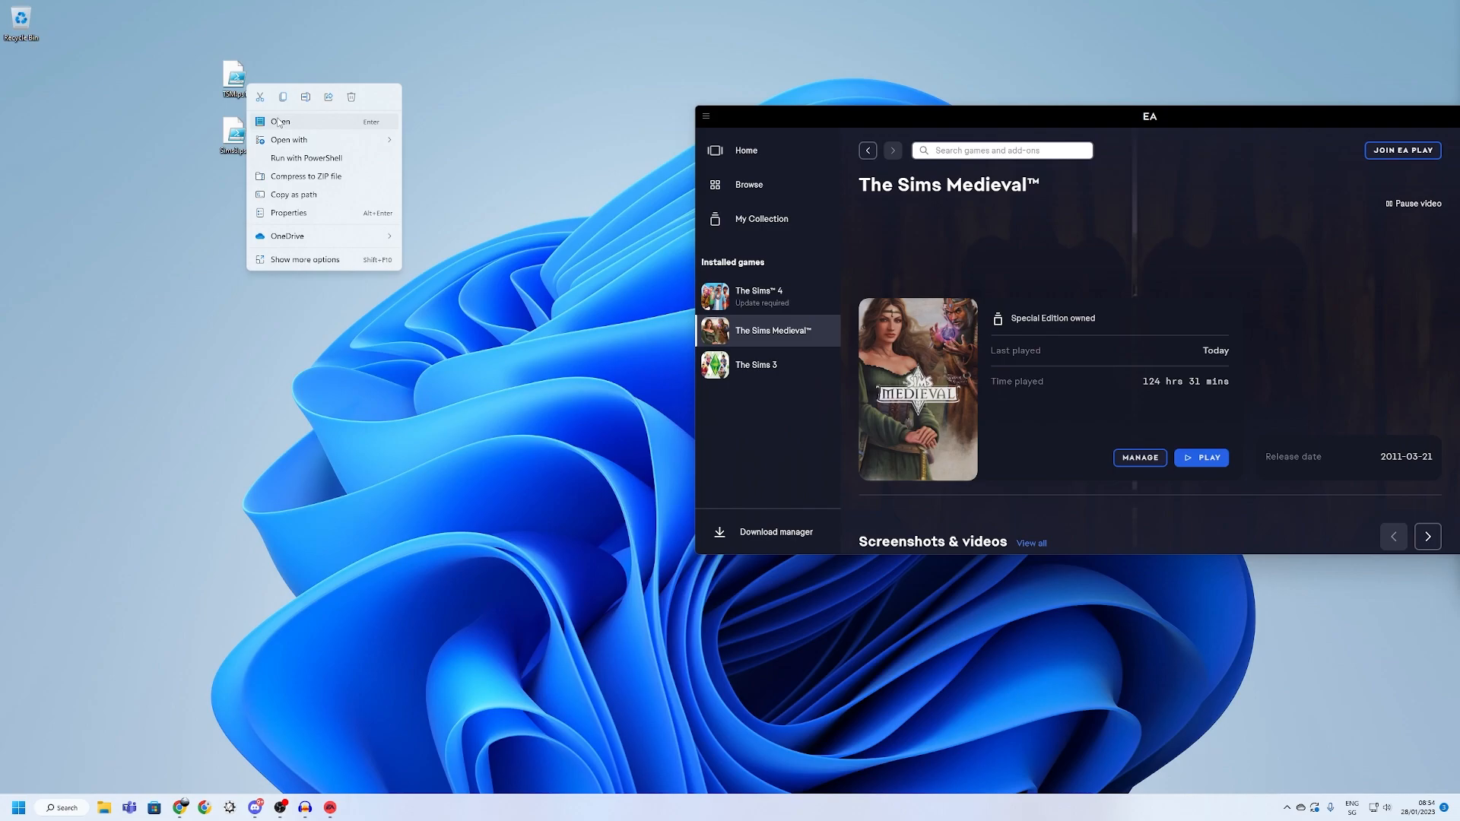
{"action": "left_click", "coordinate": [281, 121]}
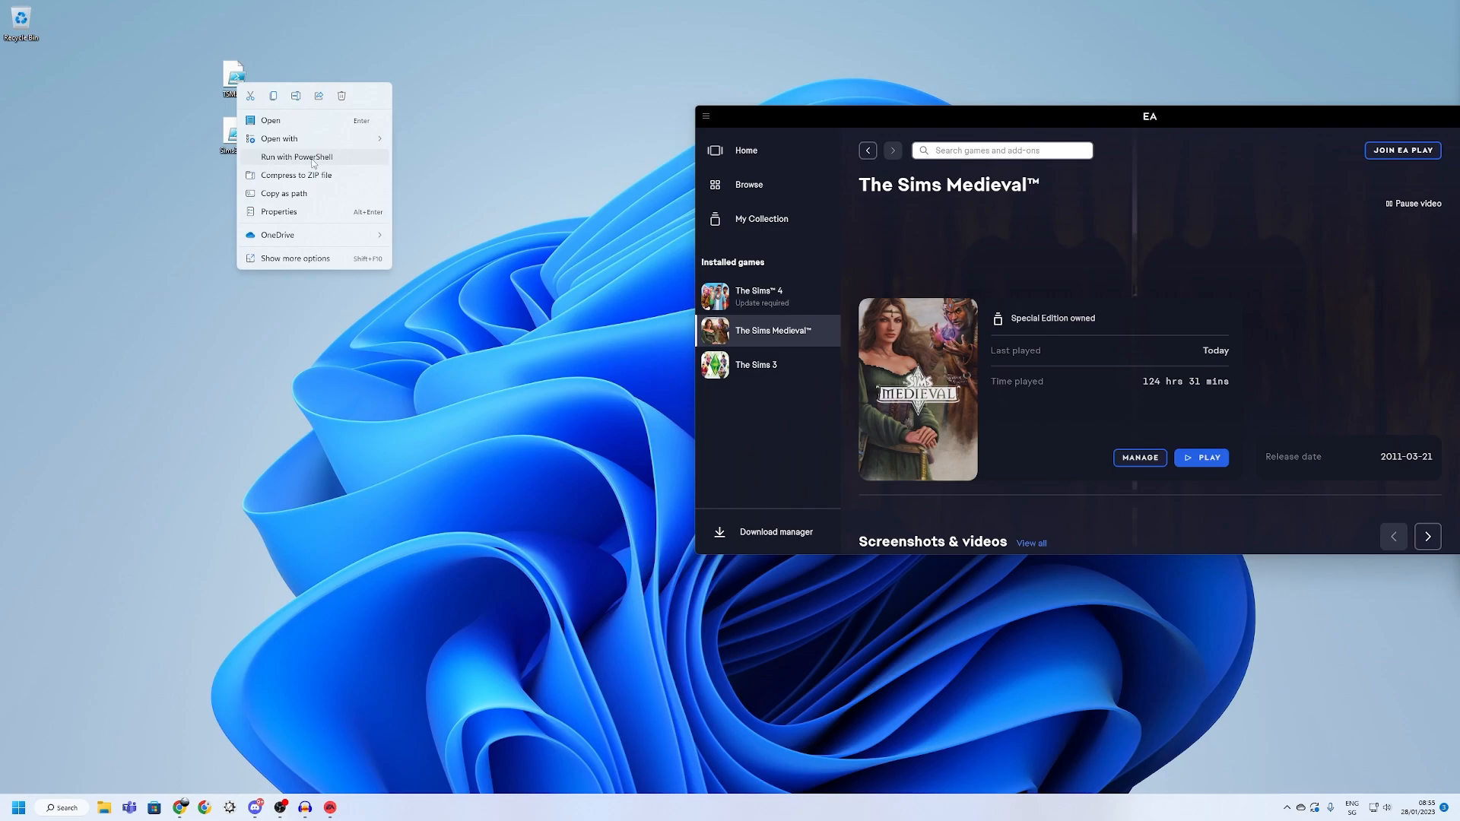
Step: Run the script with PowerShell so a console reports launching Sims Medieval
{"action": "left_click", "coordinate": [279, 138]}
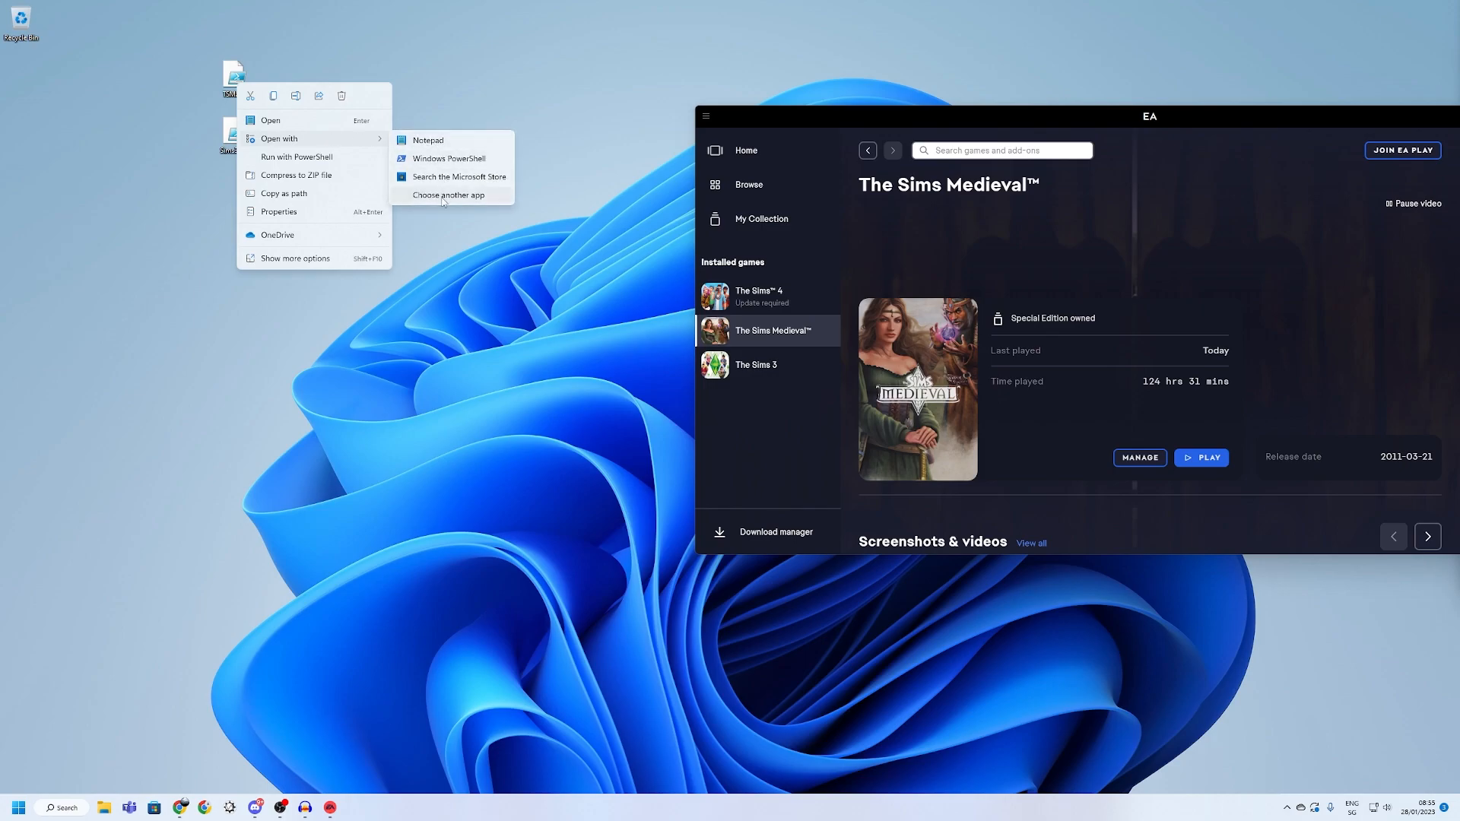
{"action": "mouse_move", "coordinate": [295, 157]}
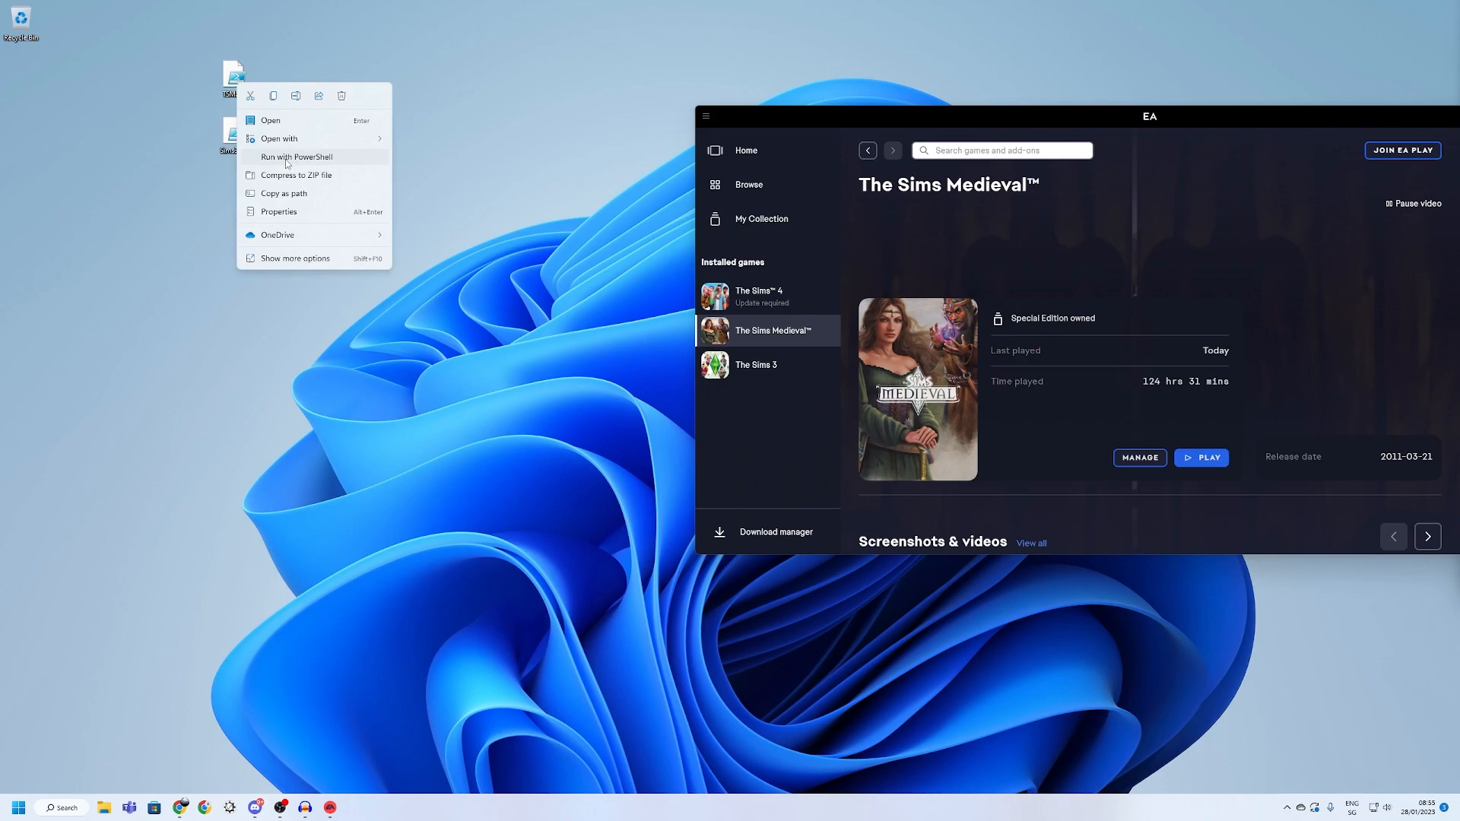
{"action": "left_click", "coordinate": [296, 157]}
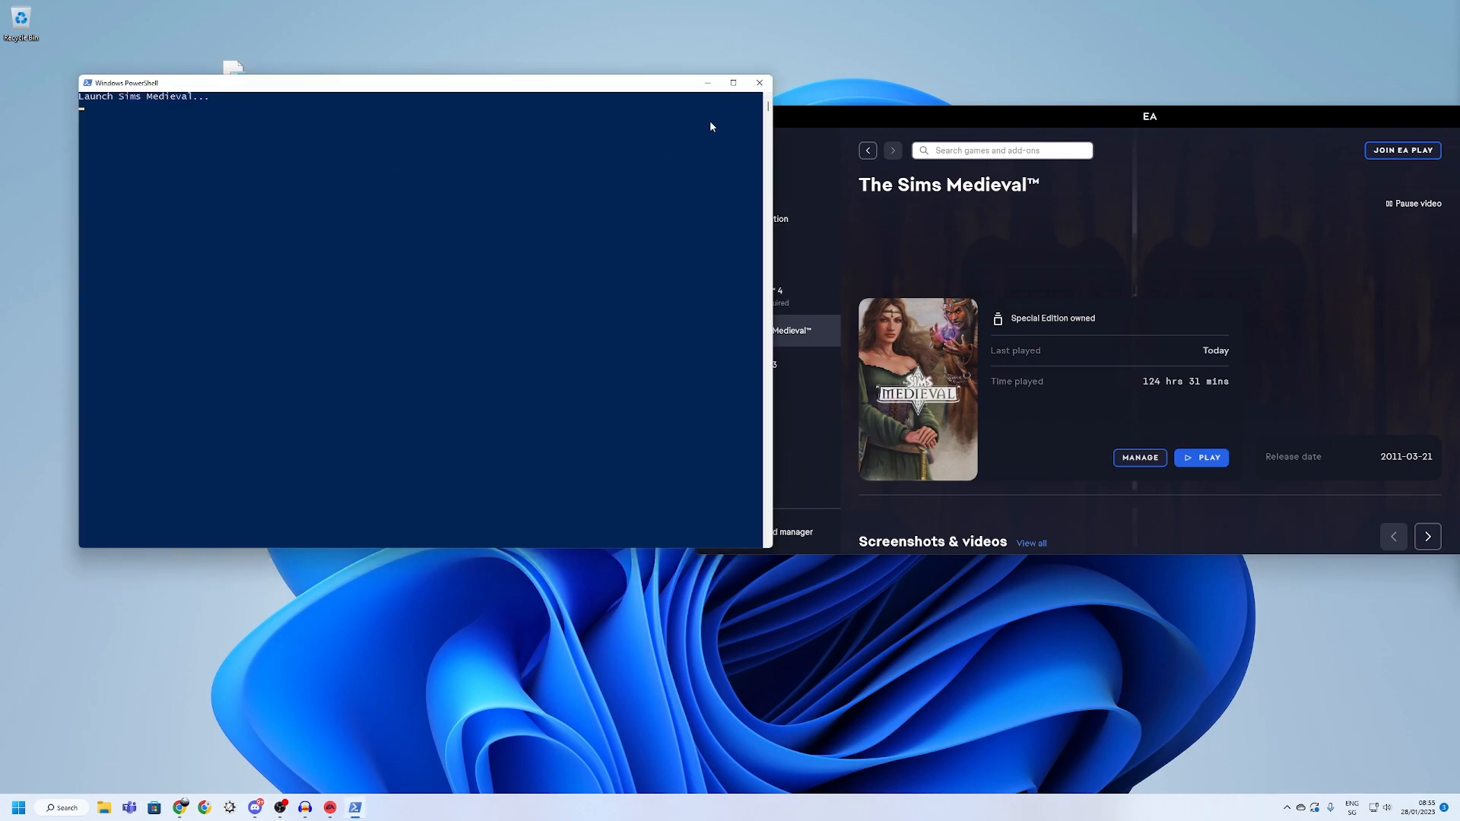